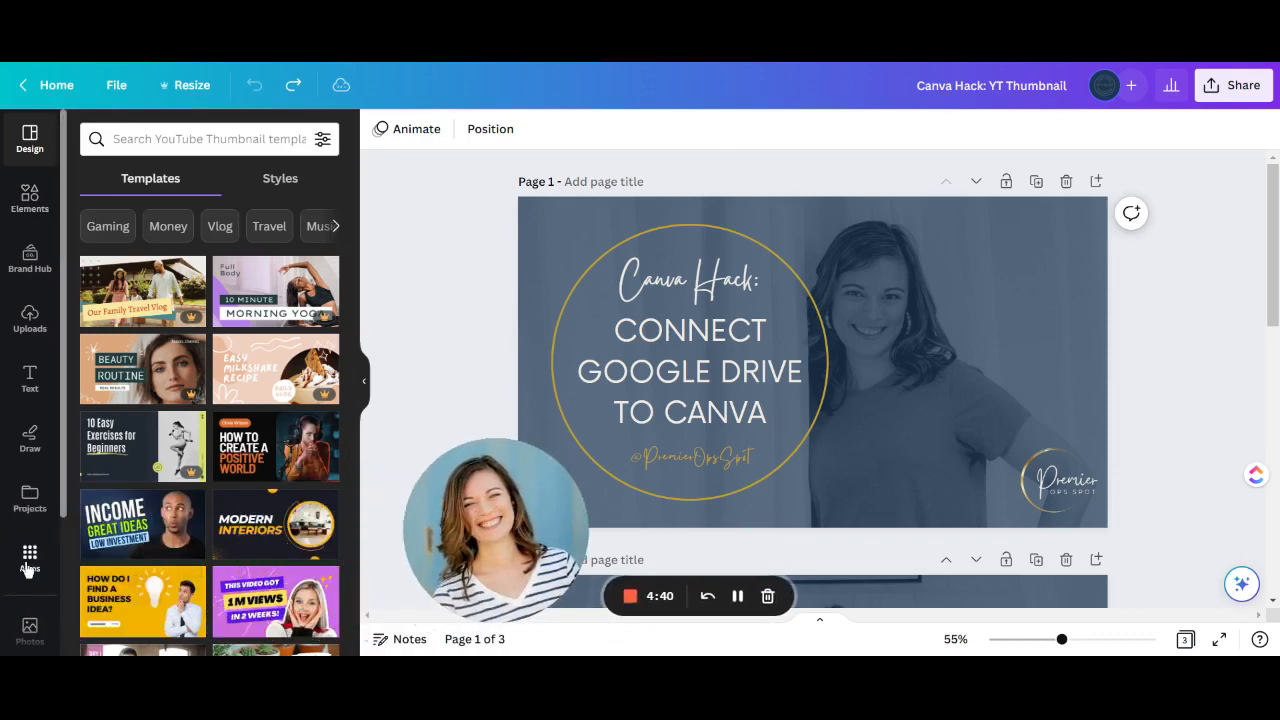
- Open Apps and scroll to the Google Drive headshots folder
click(29, 557)
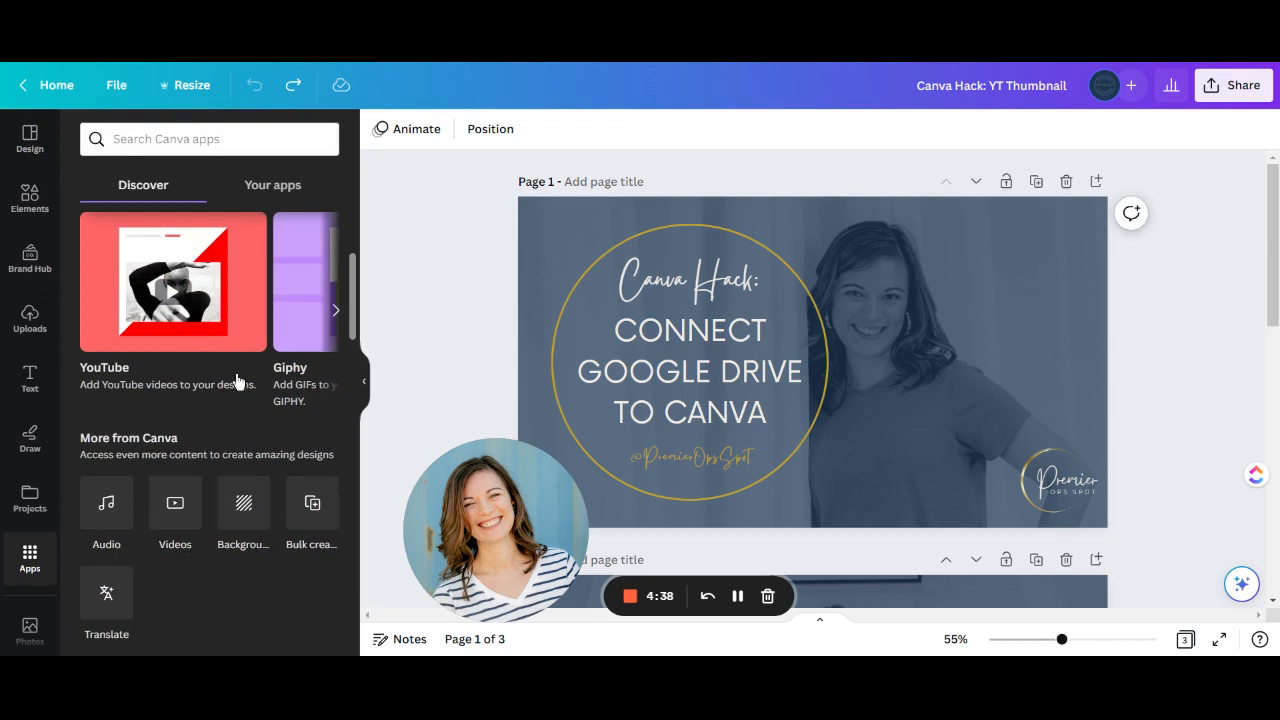
scroll(down, 3)
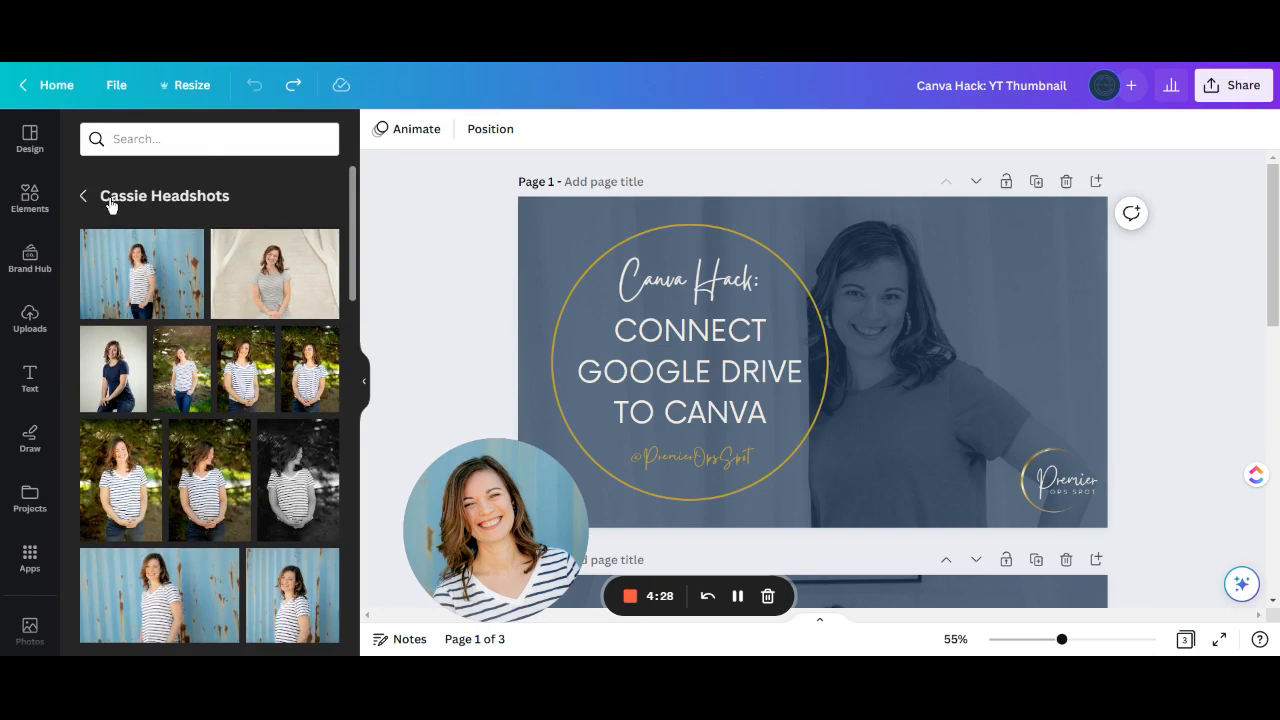
- Go back from Headshots to the top-level Drive folders like Clients and Graphics & Photos
click(82, 196)
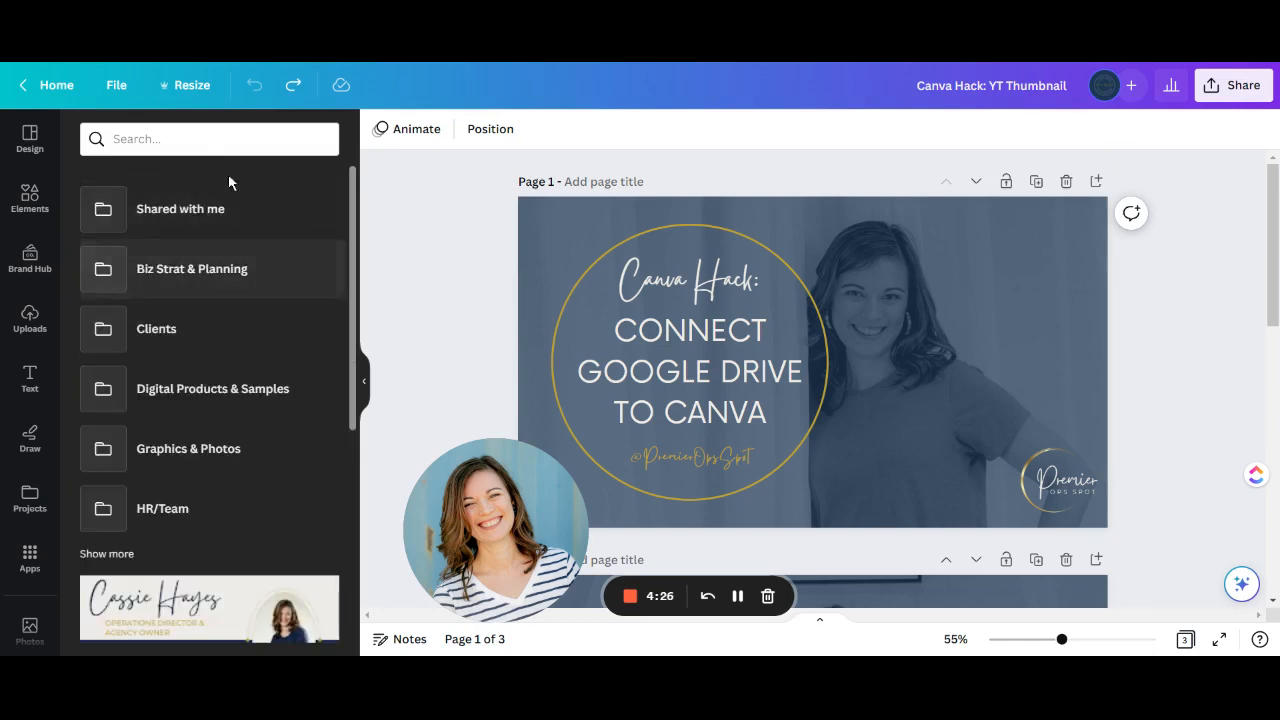
mouse_move(216, 318)
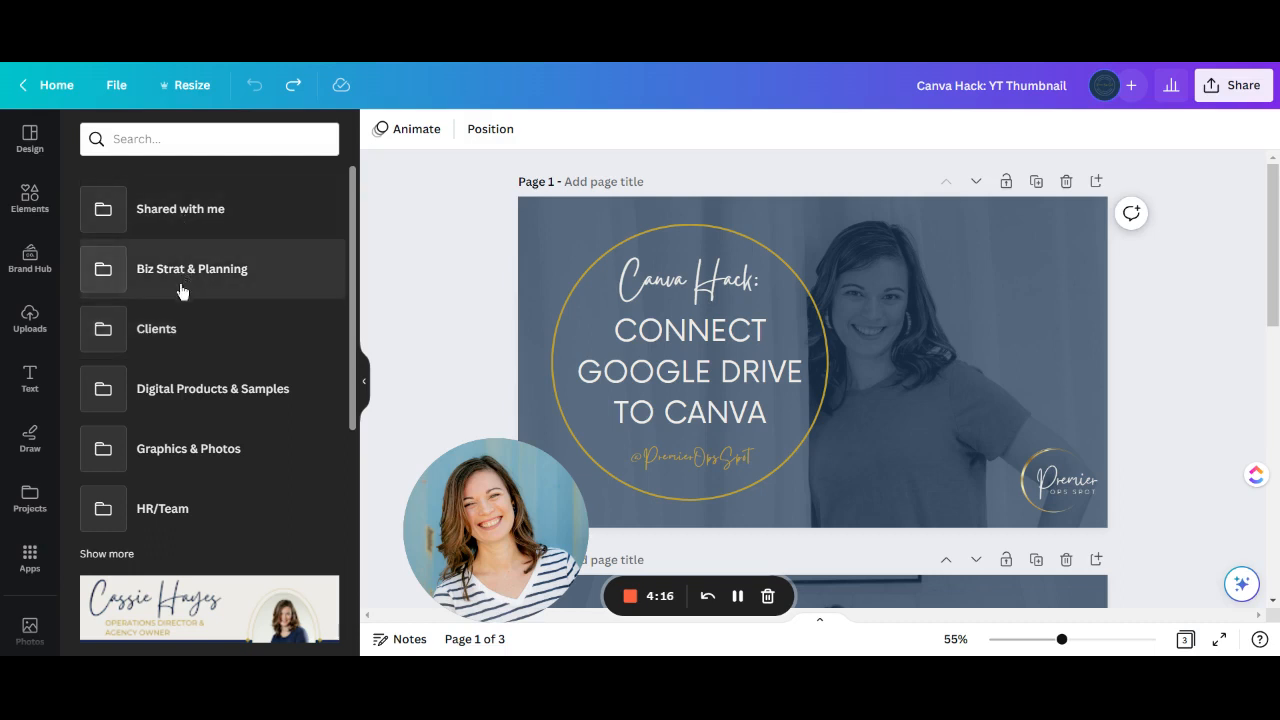
mouse_move(176, 519)
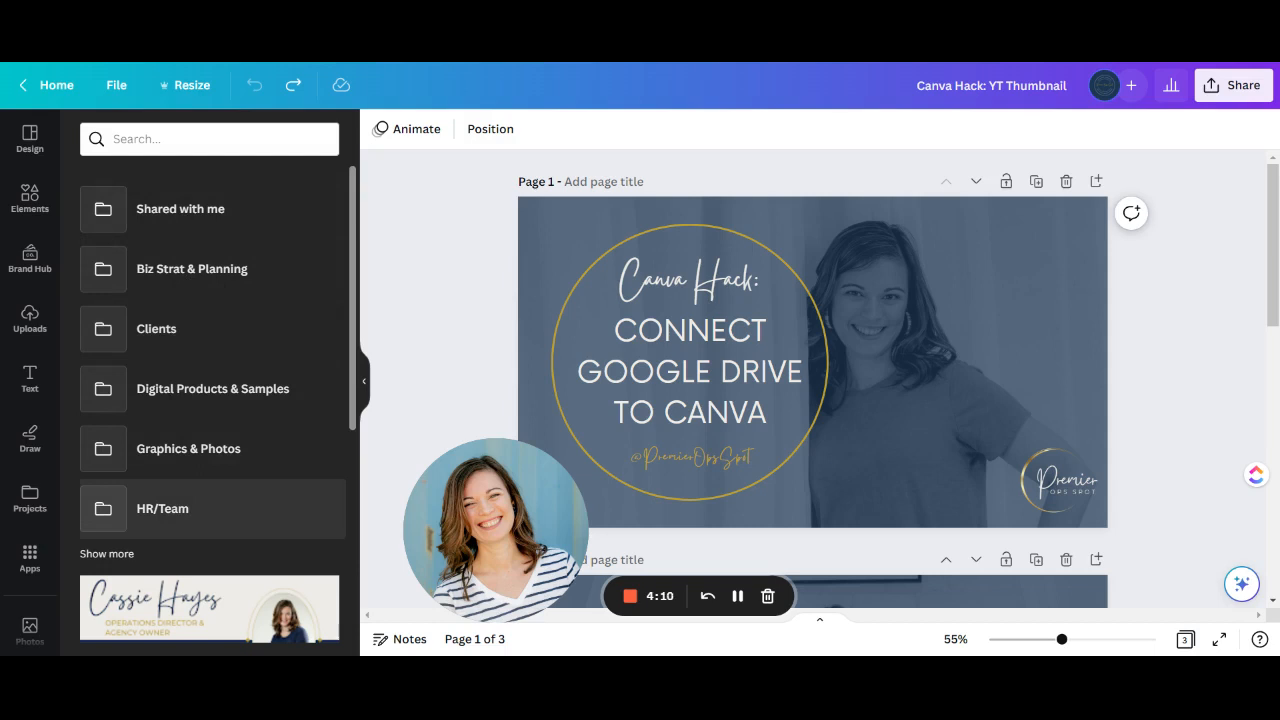
mouse_move(211, 470)
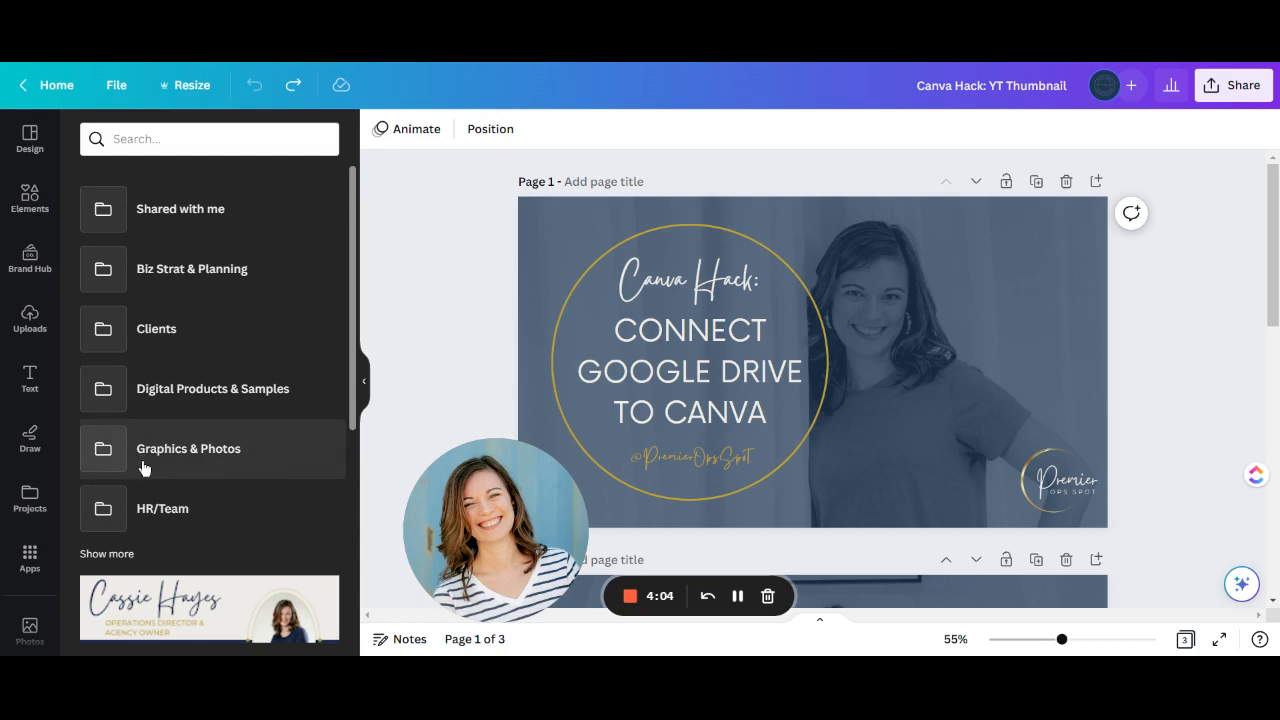
mouse_move(180, 458)
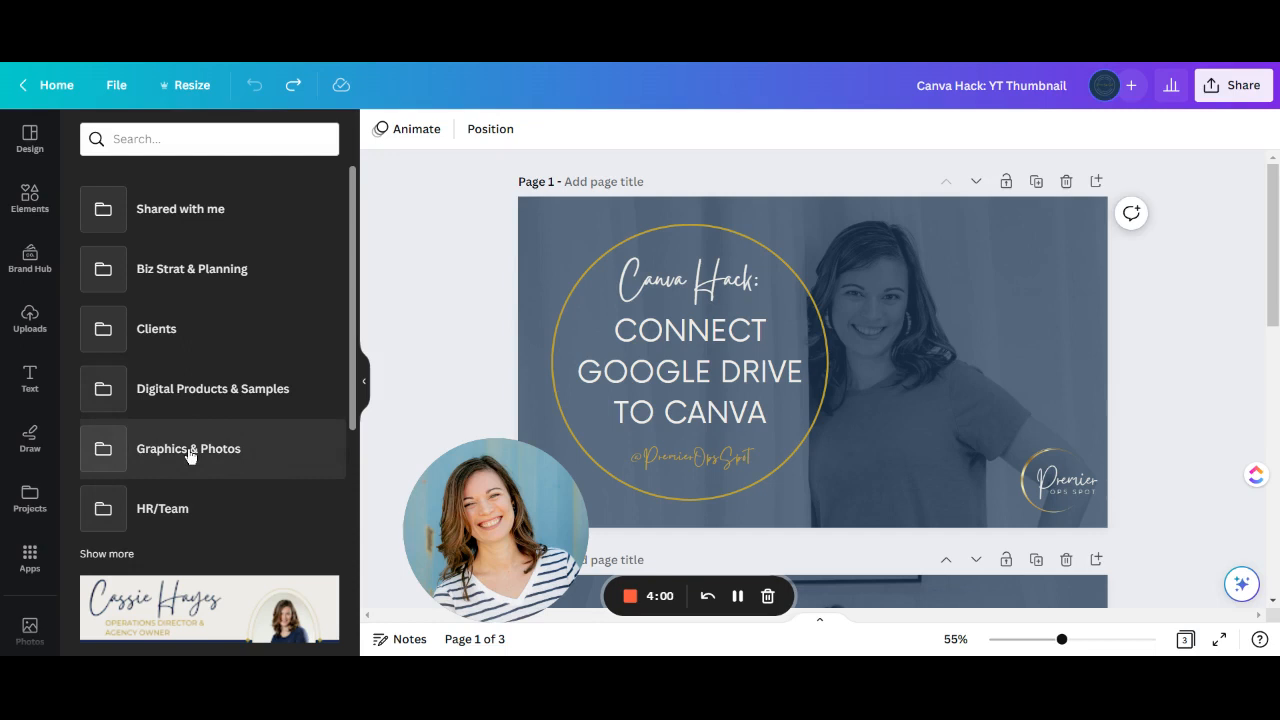
- Browse Graphics & Photos and Stock Photos, then open the Cassie Headshots subfolder
click(188, 449)
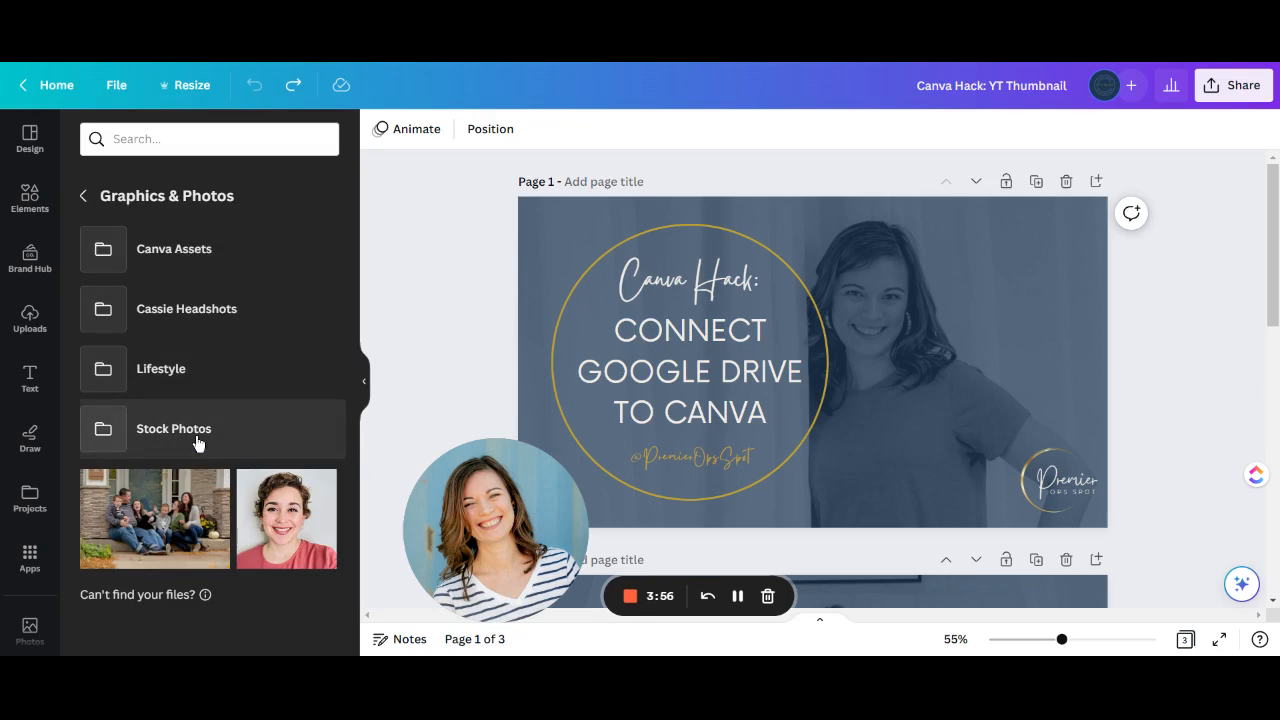
click(173, 428)
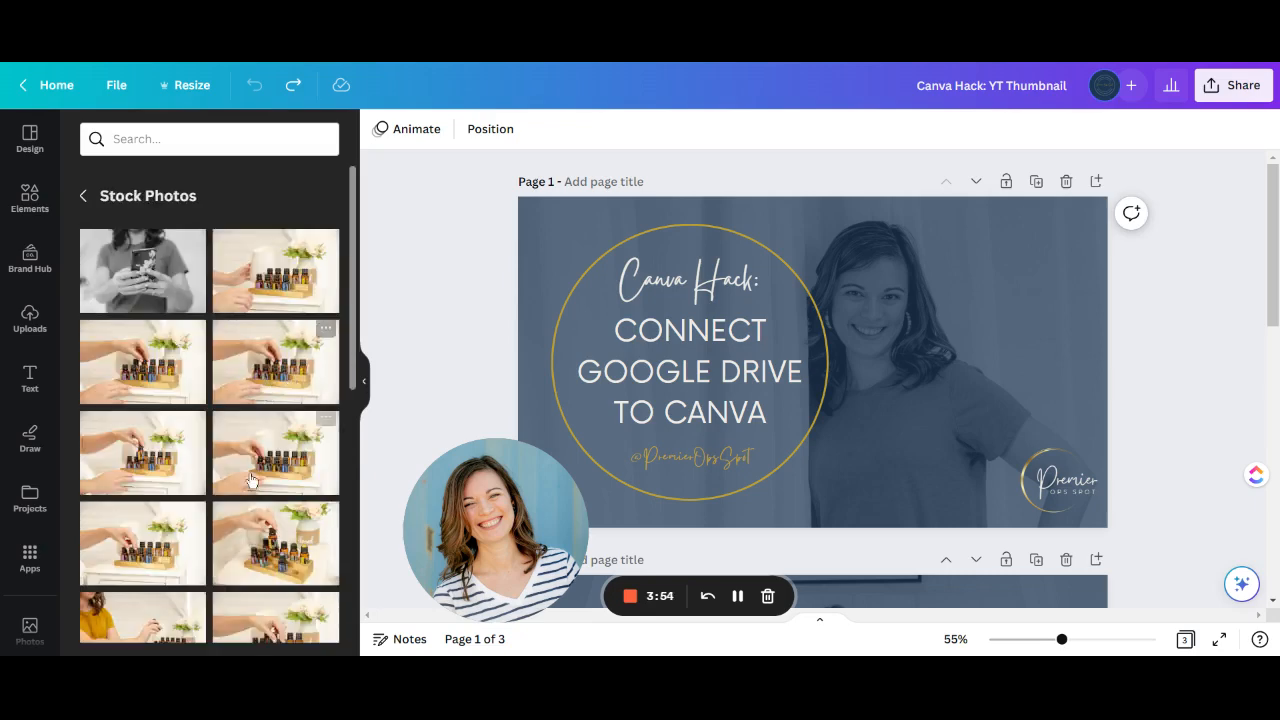
scroll(down, 3)
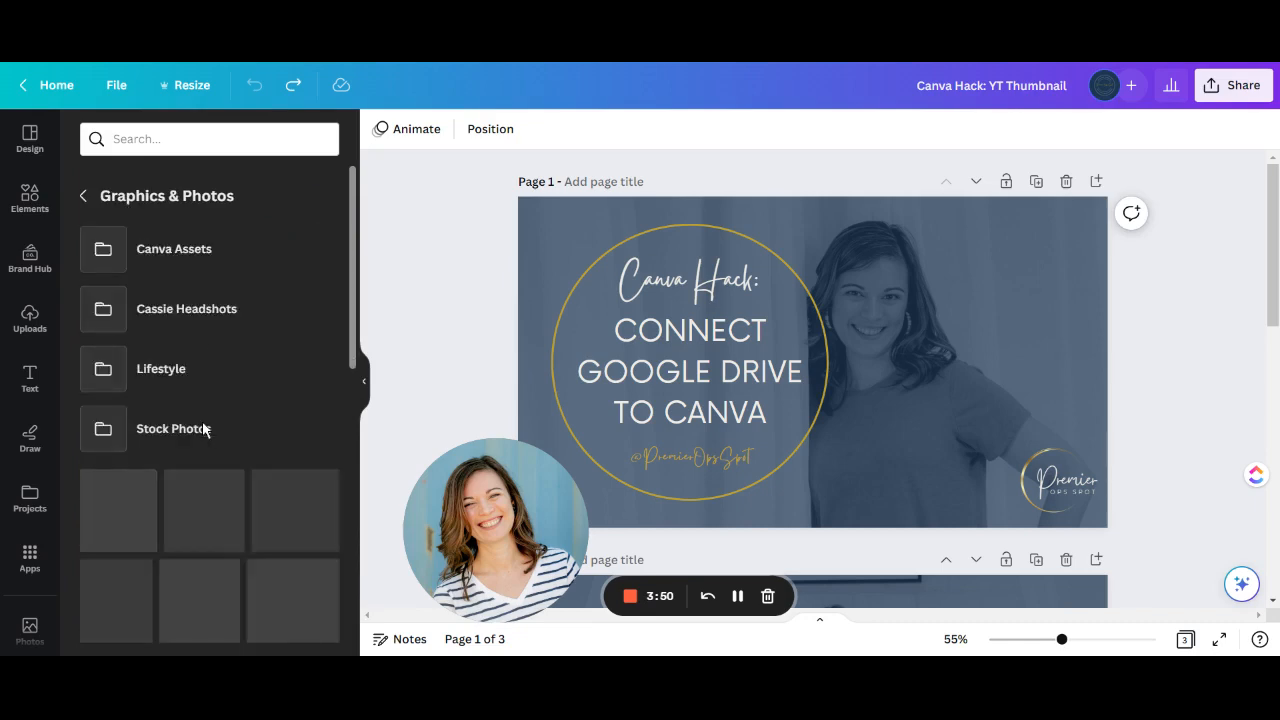
click(160, 368)
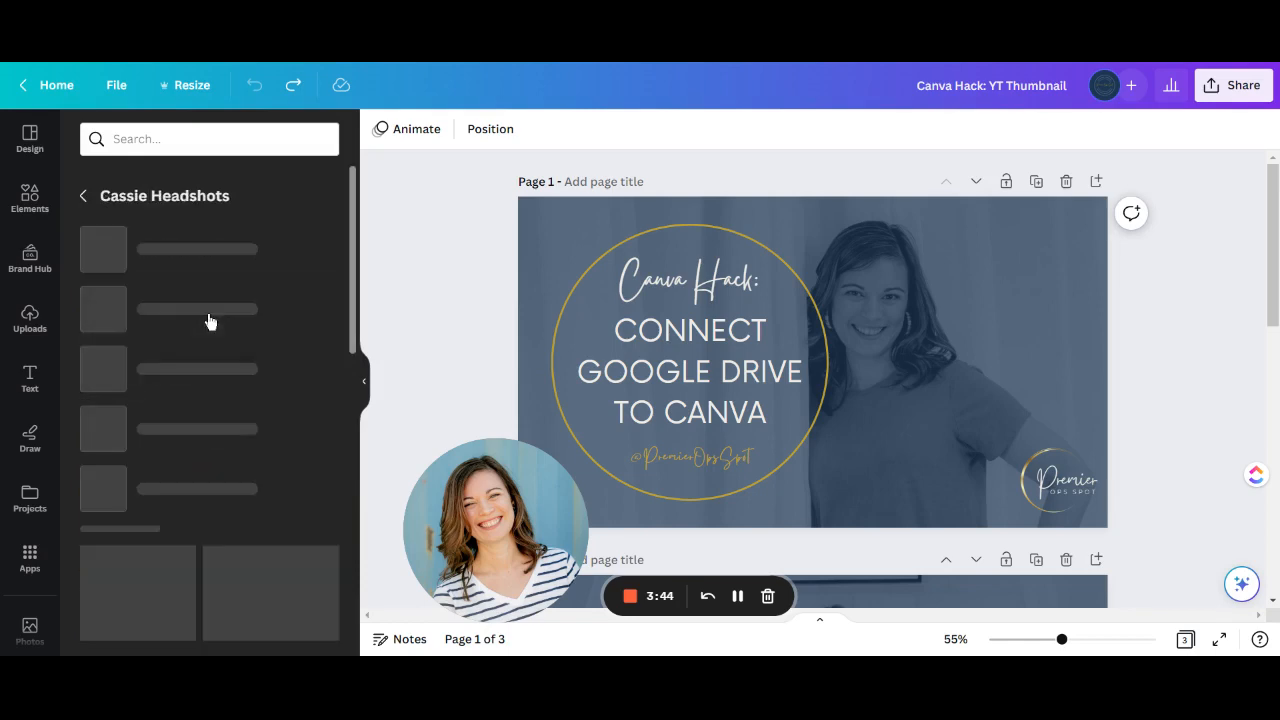
- Scroll the headshot thumbnails, back up to Graphics & Photos, and reopen the headshots folder
scroll(down, 3)
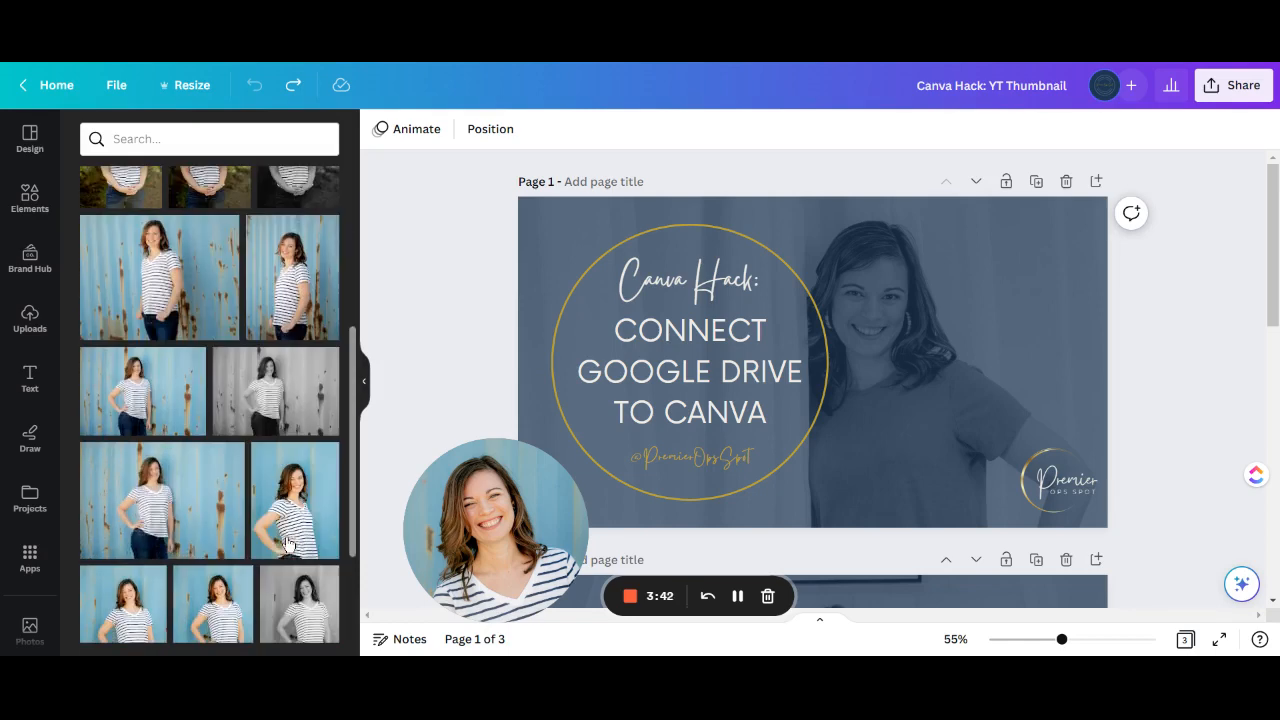
click(83, 195)
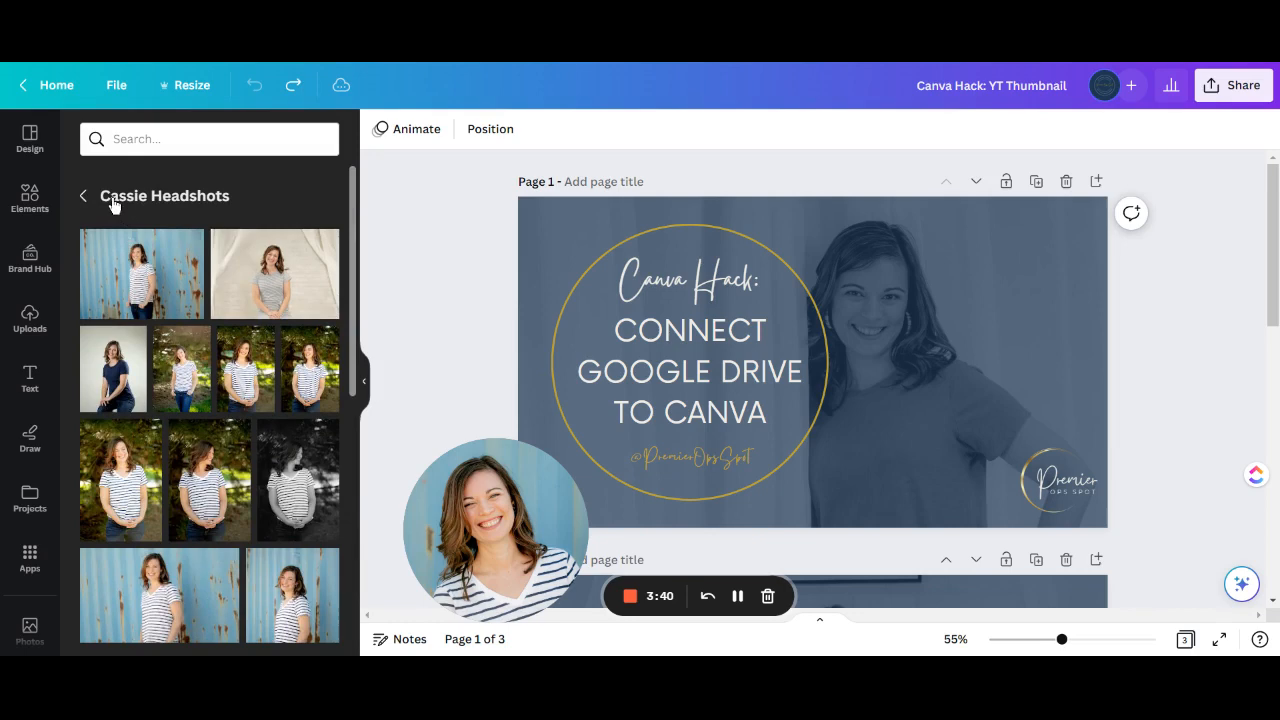
click(83, 196)
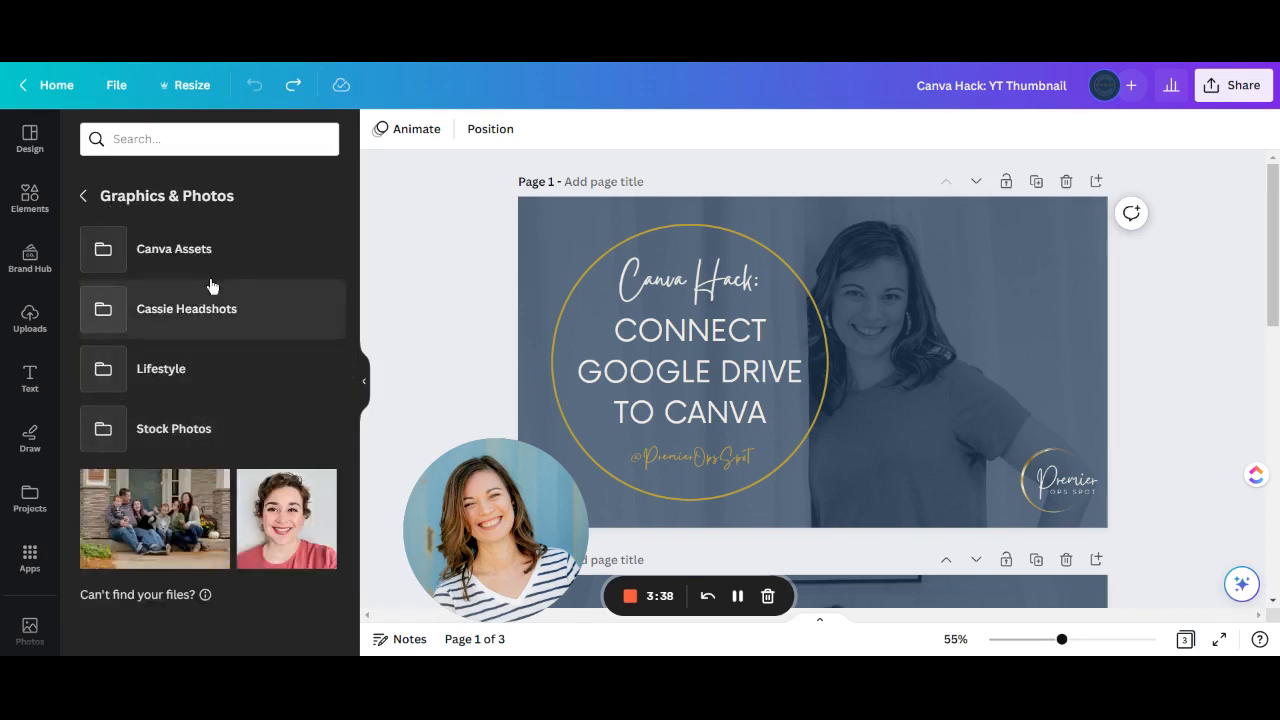
mouse_move(201, 419)
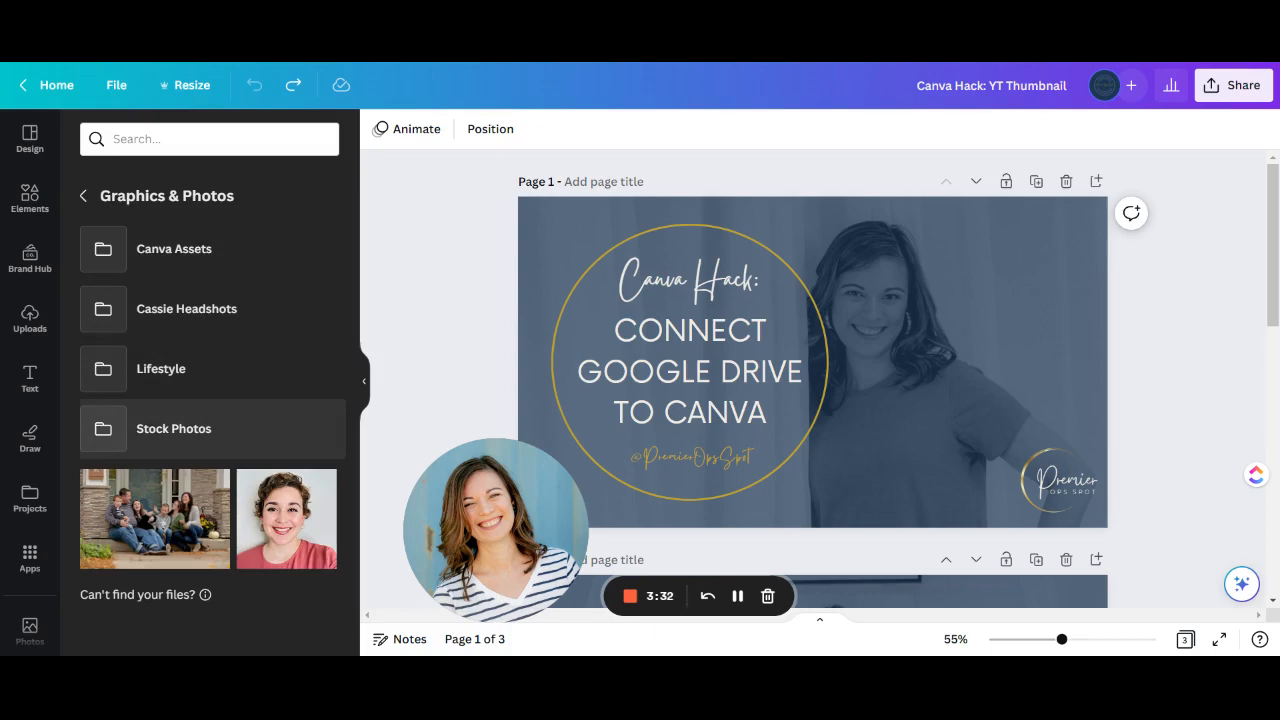
mouse_move(200, 381)
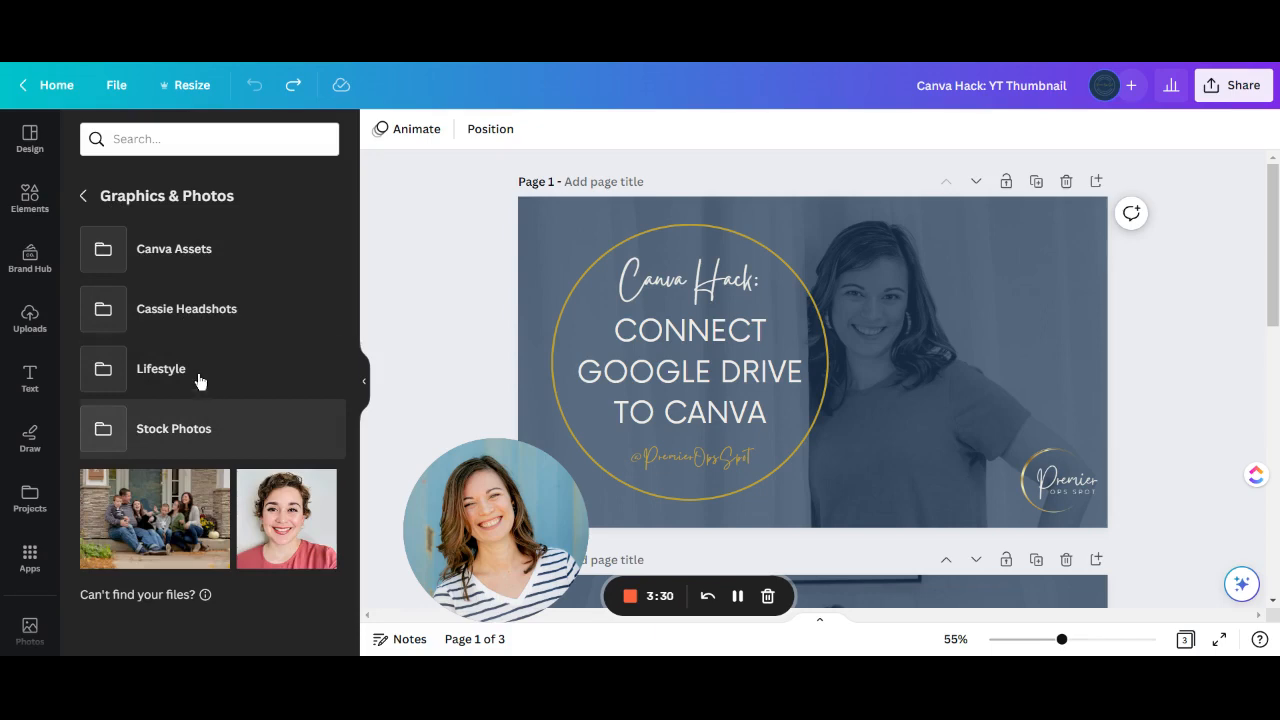
click(186, 308)
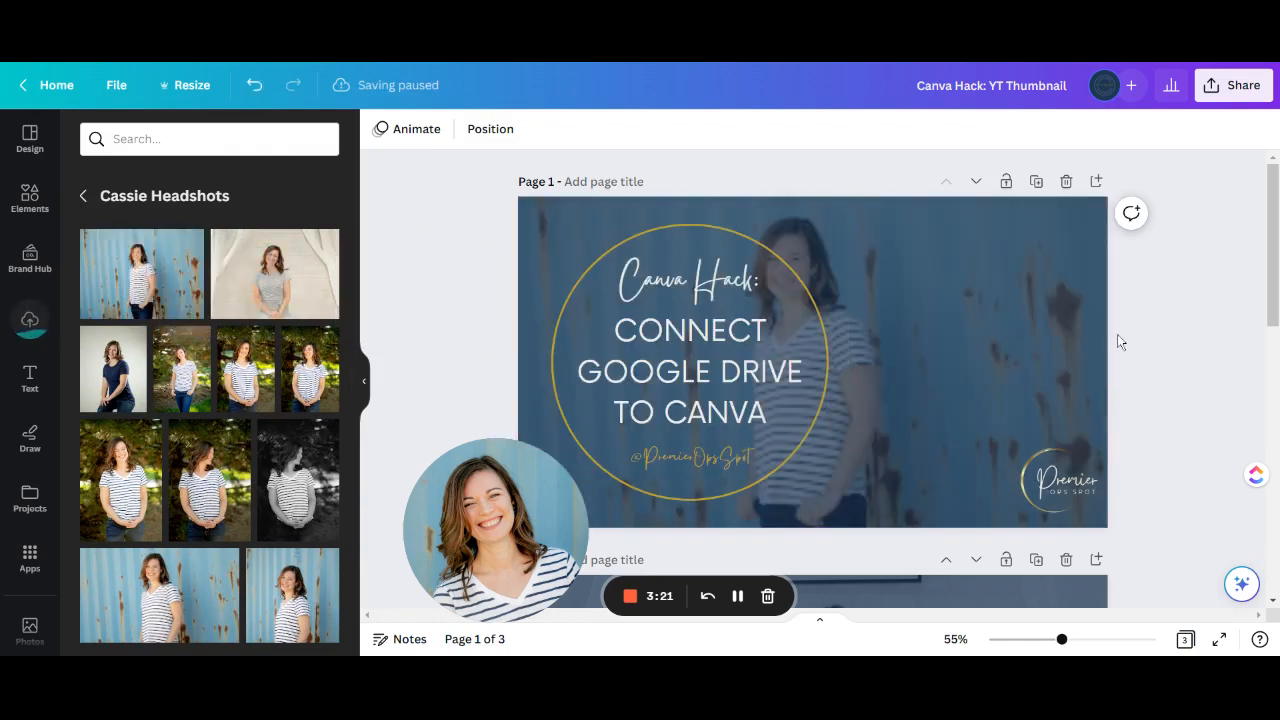
mouse_move(1131, 341)
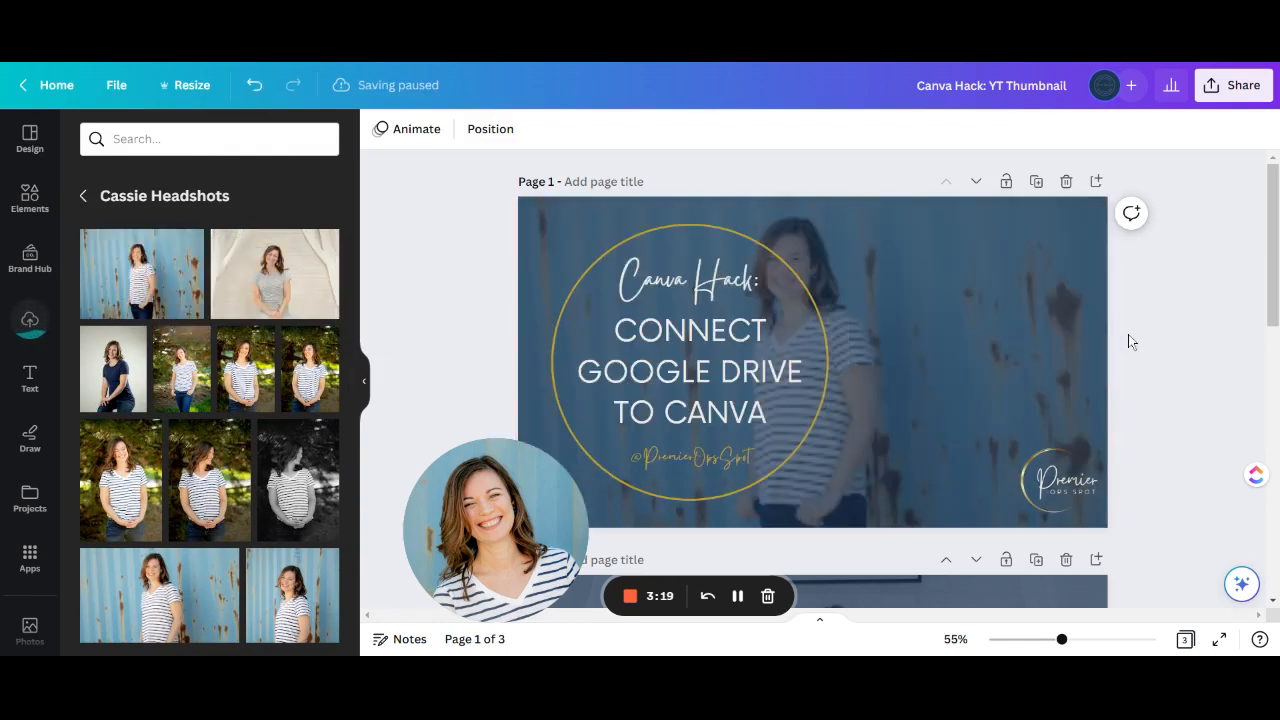